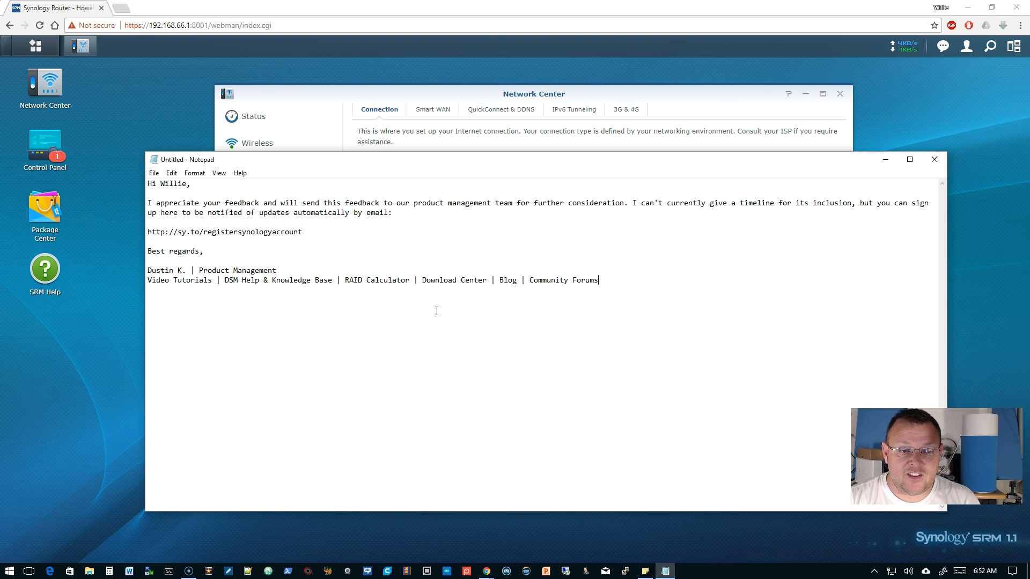
mouse_move(196, 183)
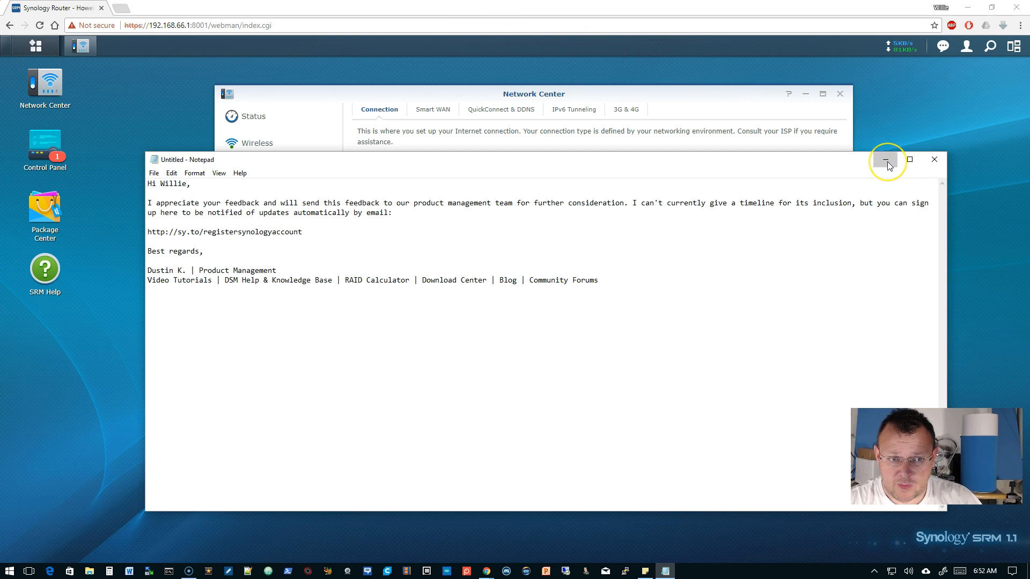
Minimize the Notepad feedback window to reveal the router's Network Center.
left_click(885, 160)
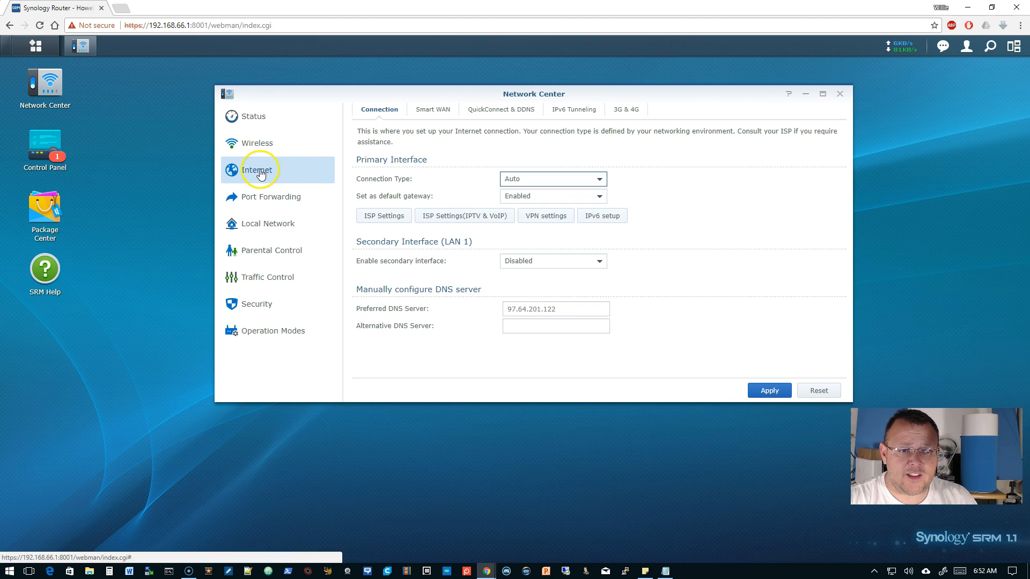
Show the Smart WAN failover settings and their empty IPv4 Policy Route list.
left_click(432, 109)
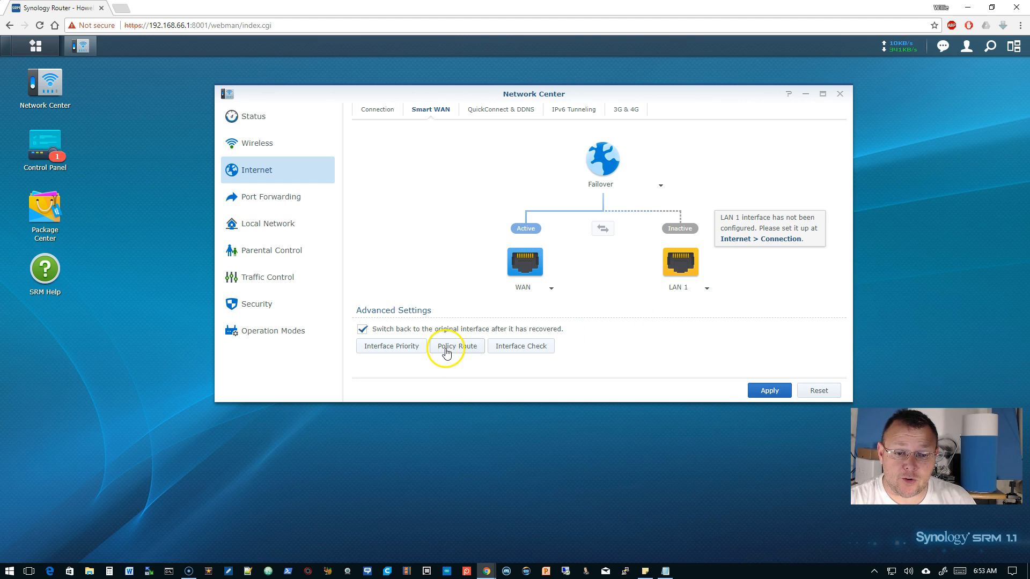
left_click(456, 346)
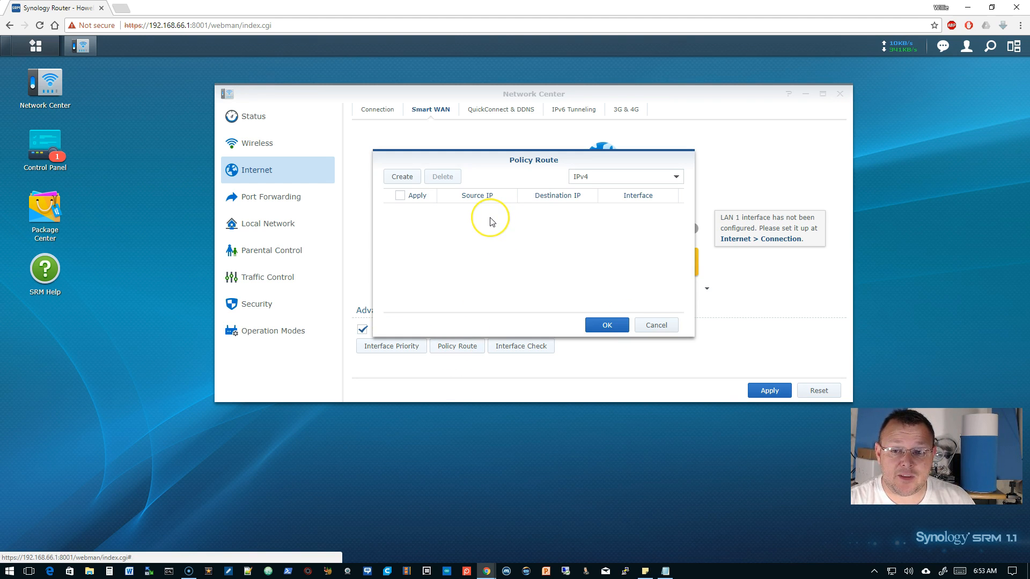
mouse_move(500, 161)
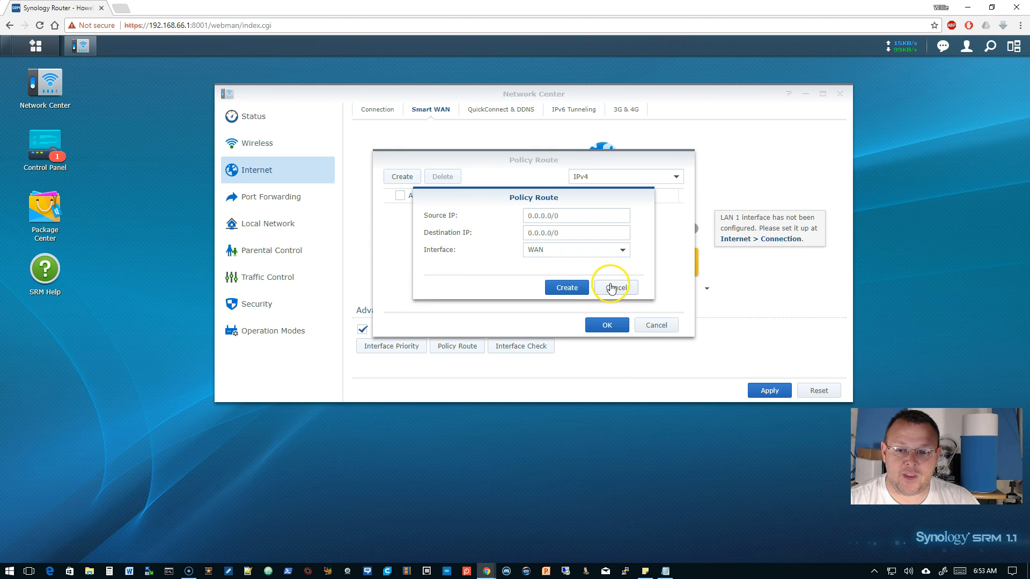
Cancel the new policy route form, close the empty list, and go to Local Network.
left_click(615, 287)
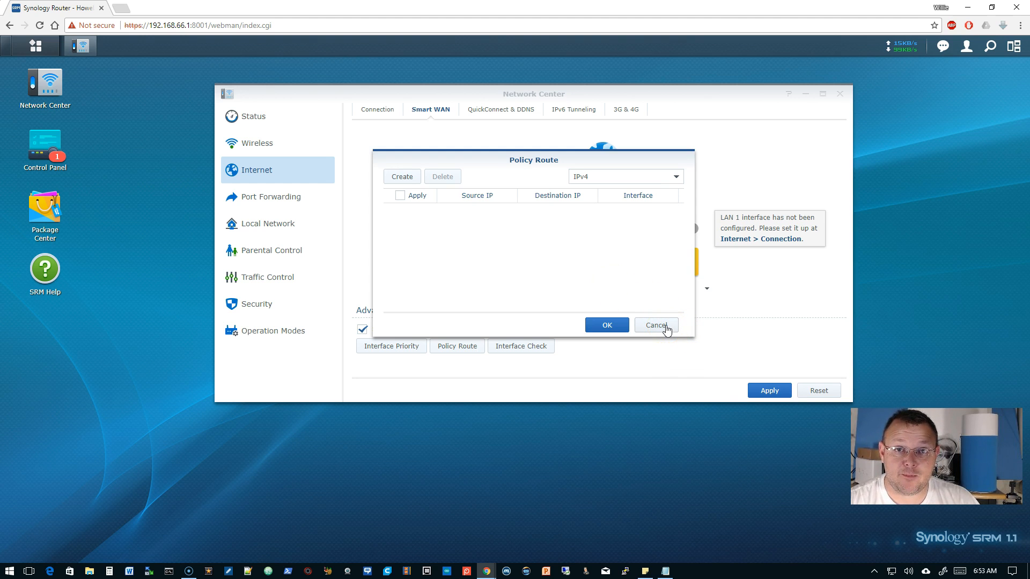
left_click(654, 325)
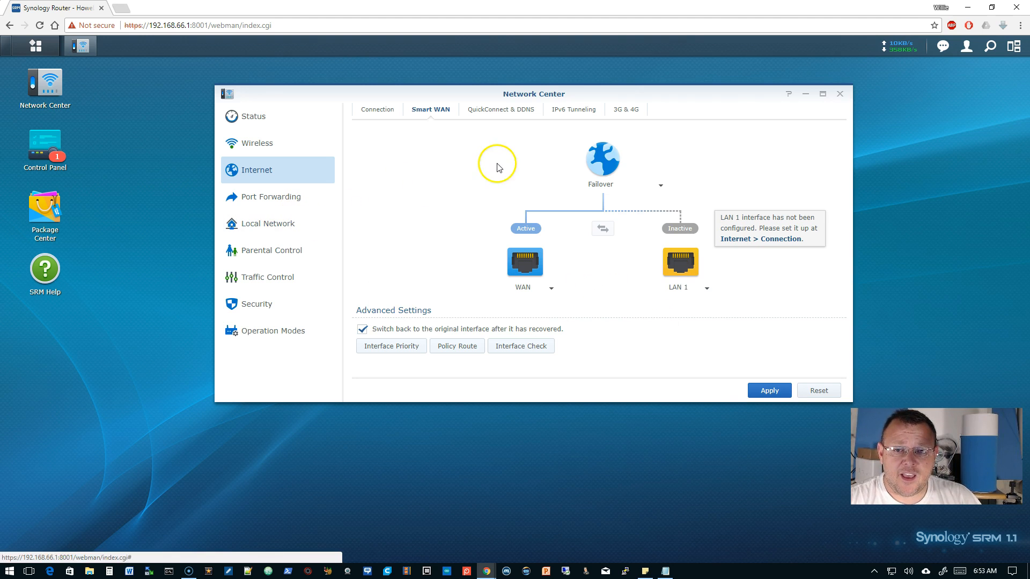
left_click(267, 223)
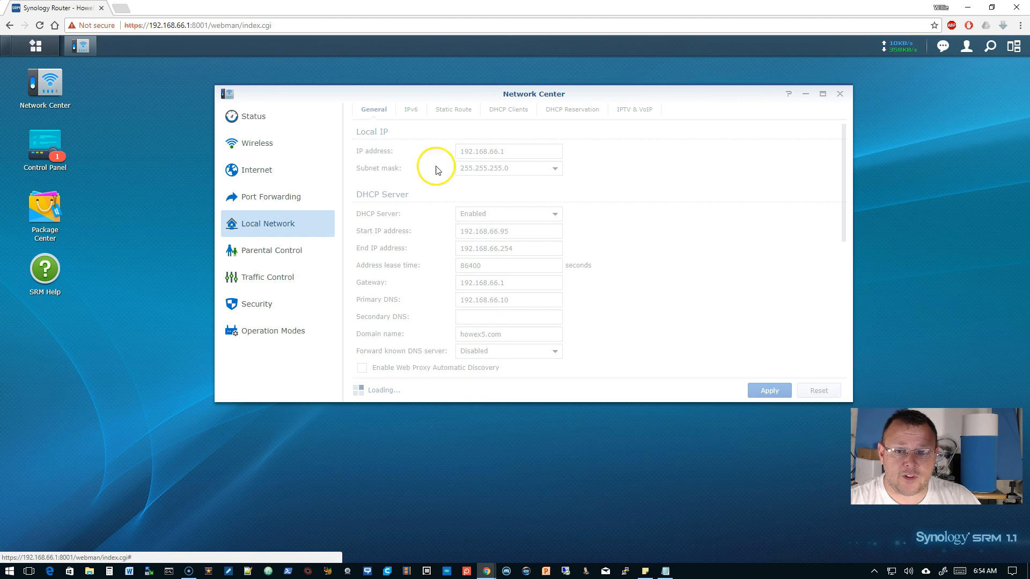
On Static Route, start a route, view its Interface choices, then cancel it.
left_click(452, 108)
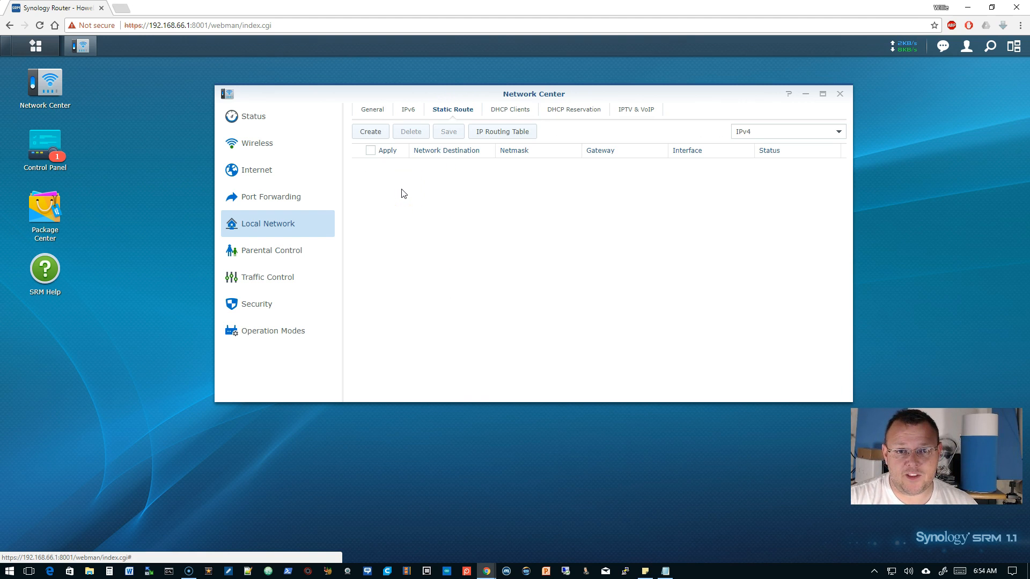
left_click(370, 131)
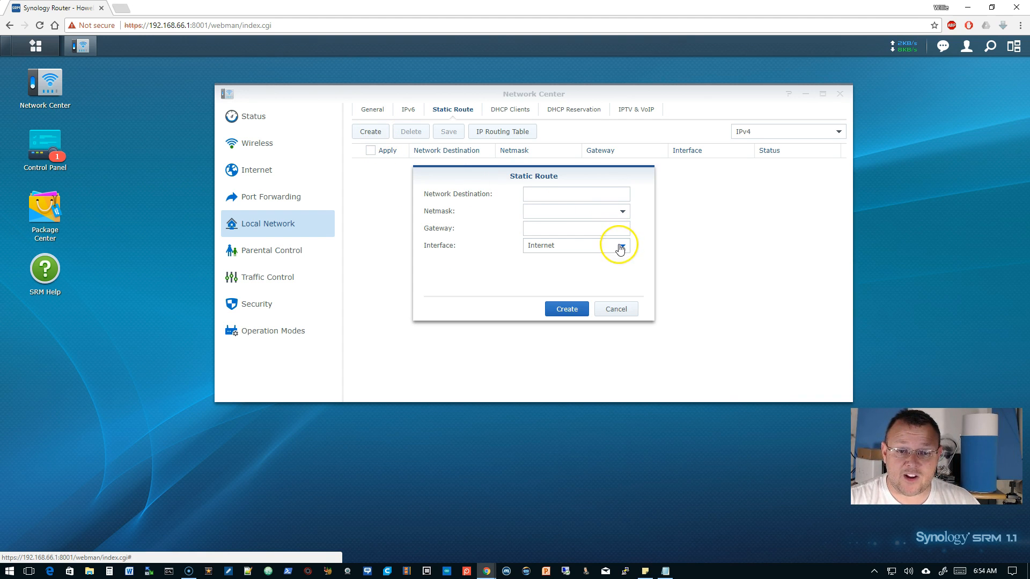
left_click(619, 245)
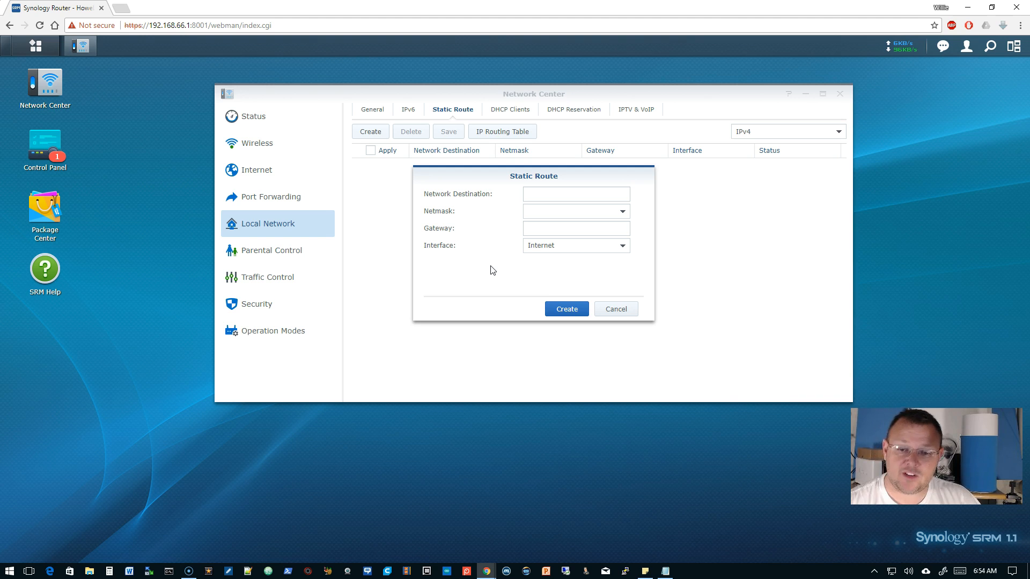
left_click(615, 309)
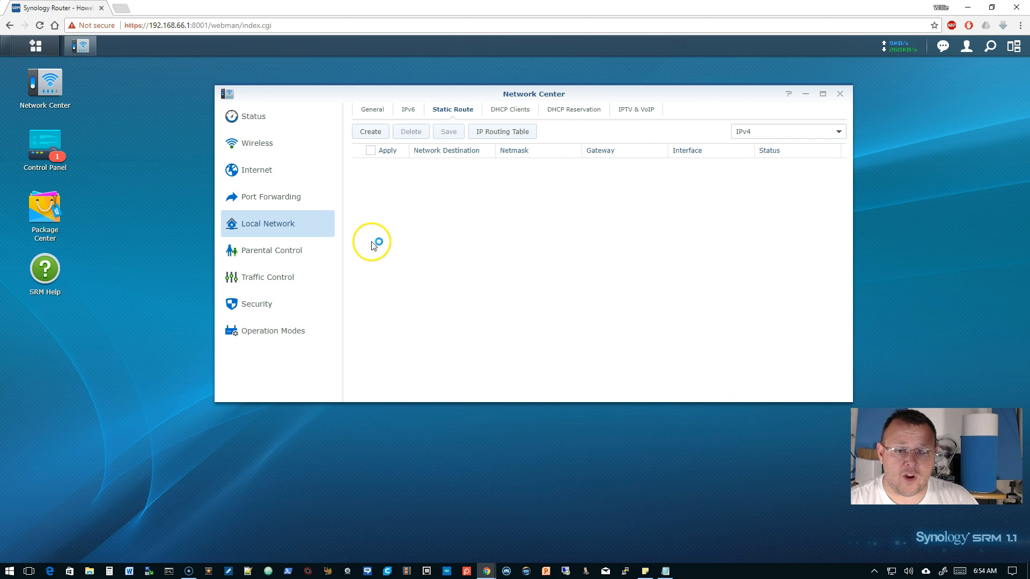
mouse_move(383, 250)
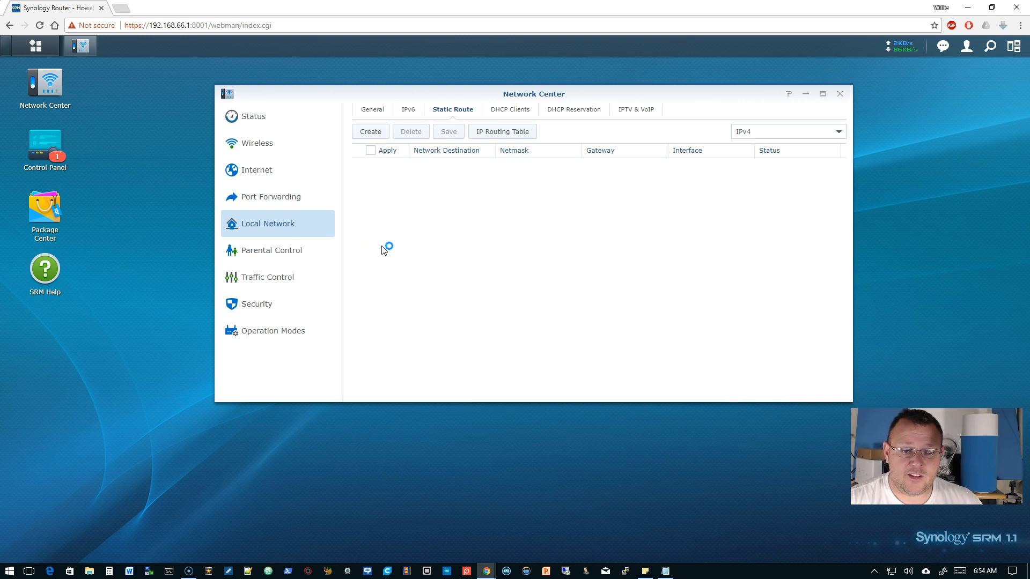
Back in Smart WAN, start another policy route, then cancel it and close the list.
left_click(256, 170)
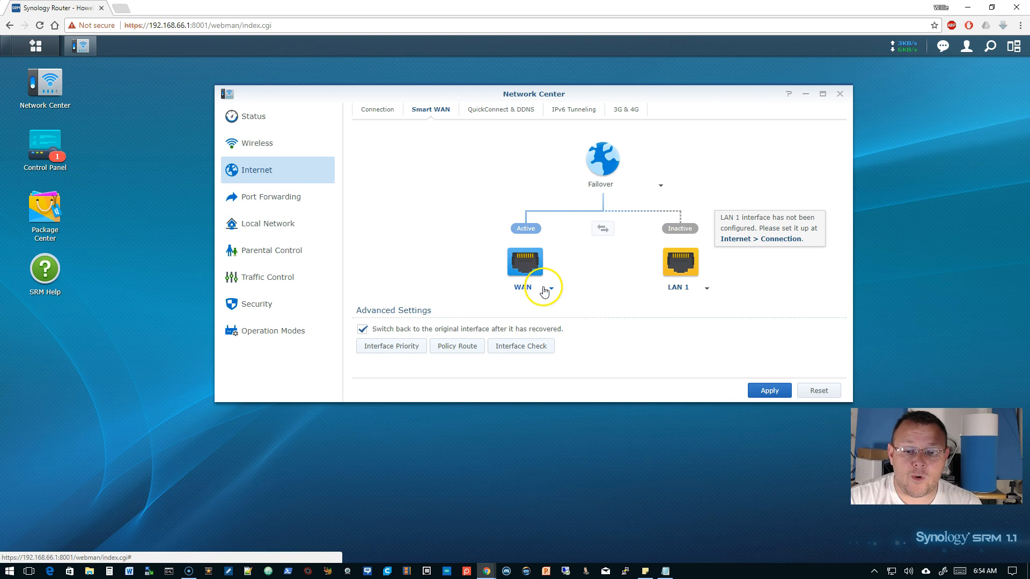
left_click(456, 346)
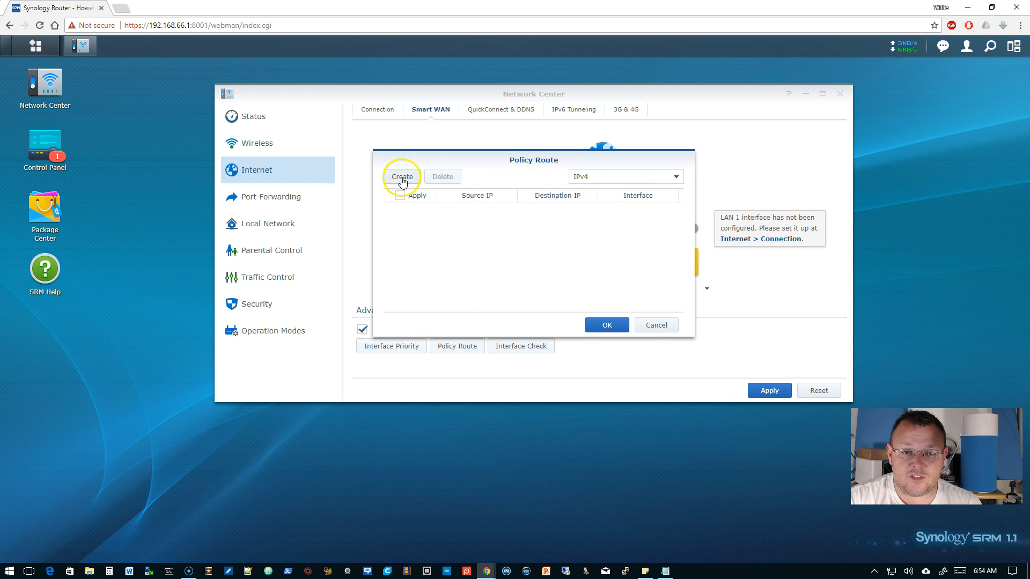
left_click(576, 249)
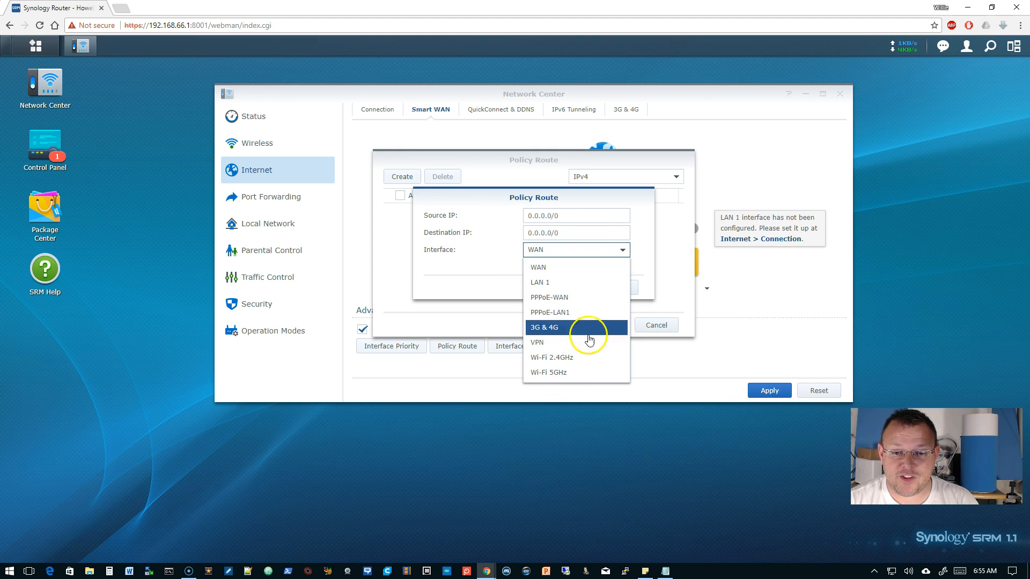
mouse_move(492, 335)
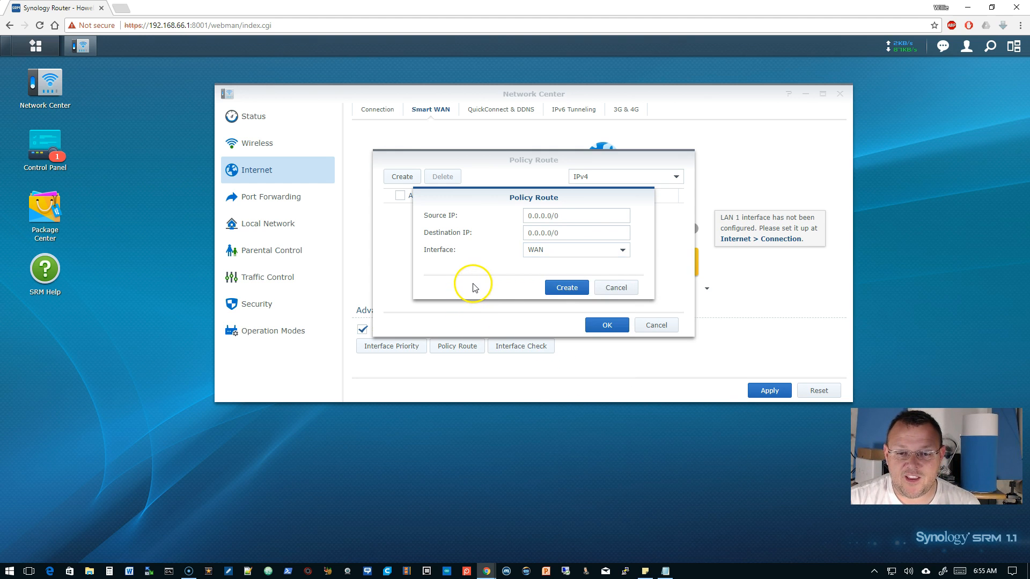
left_click(615, 287)
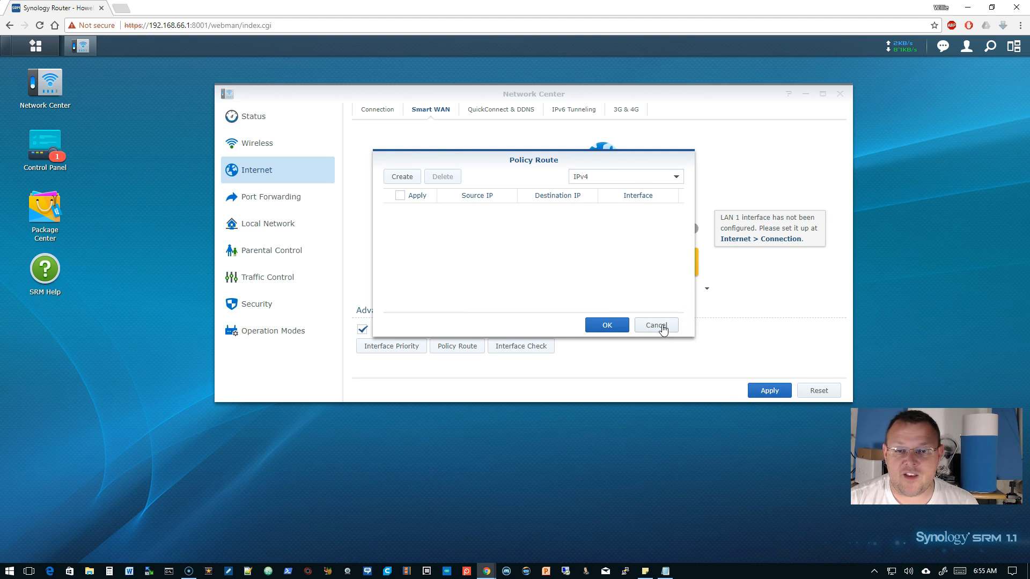
left_click(655, 325)
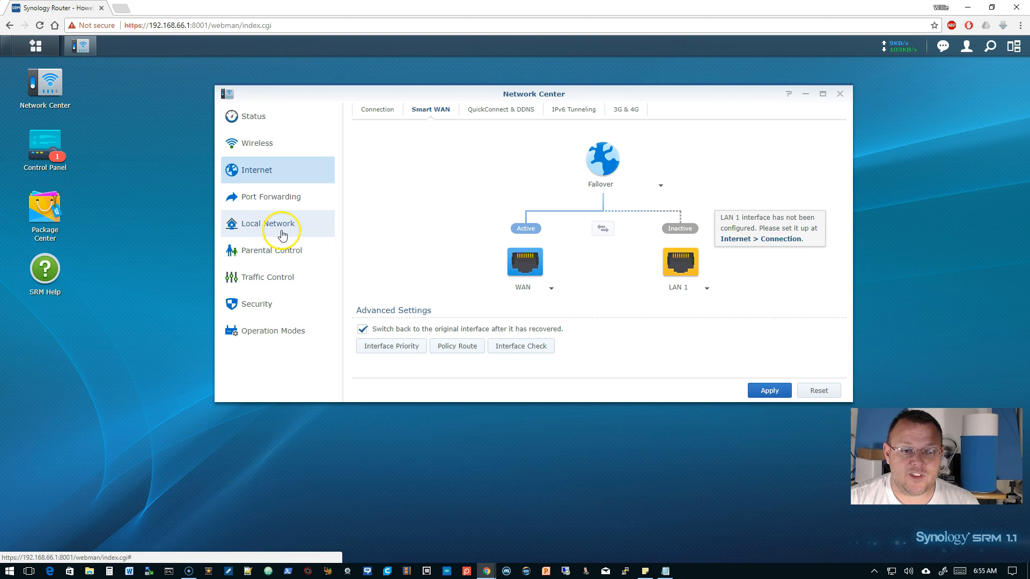
Return to Local Network's Static Route list, start a route, and cancel it.
left_click(269, 223)
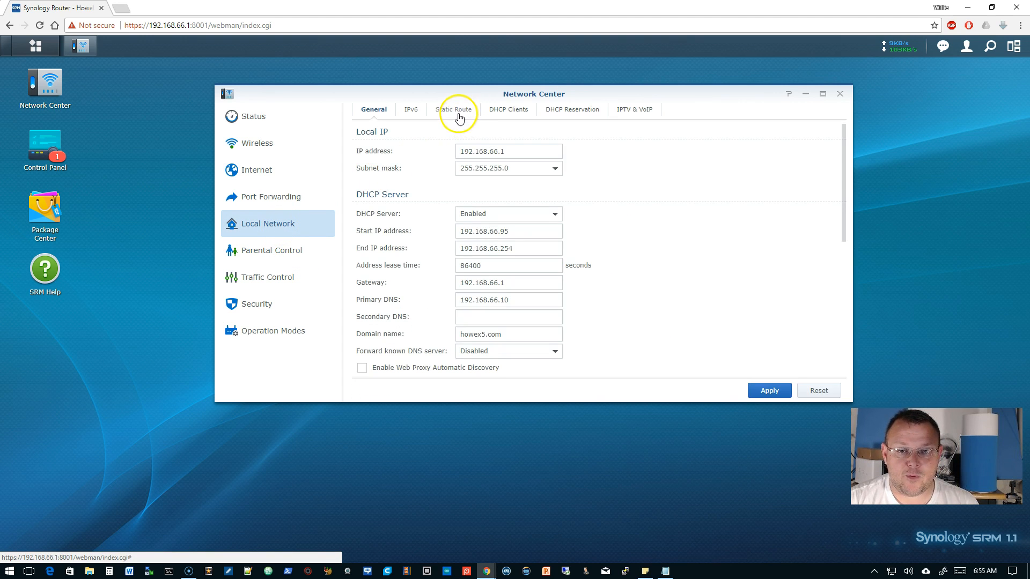
left_click(453, 109)
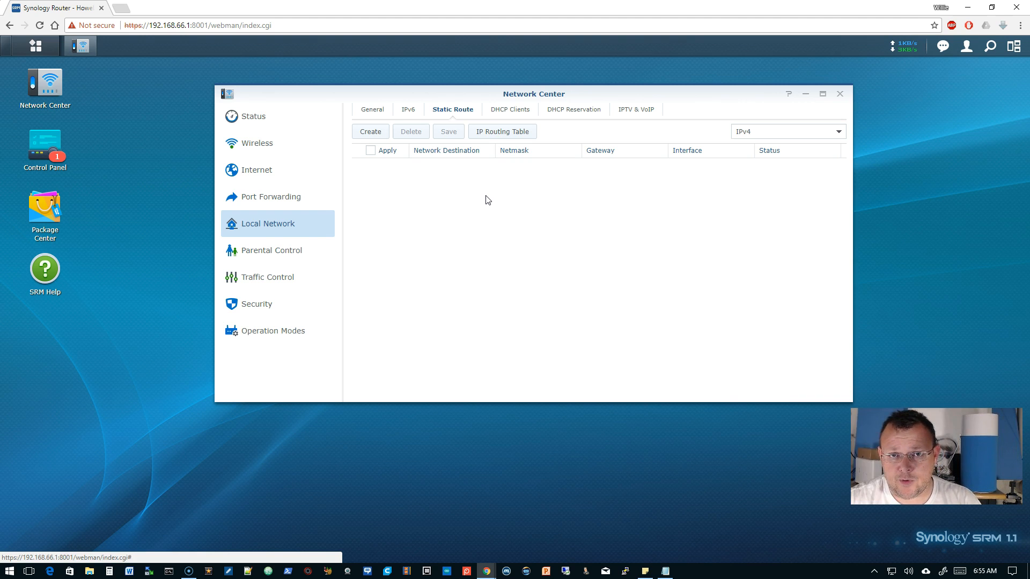
mouse_move(555, 179)
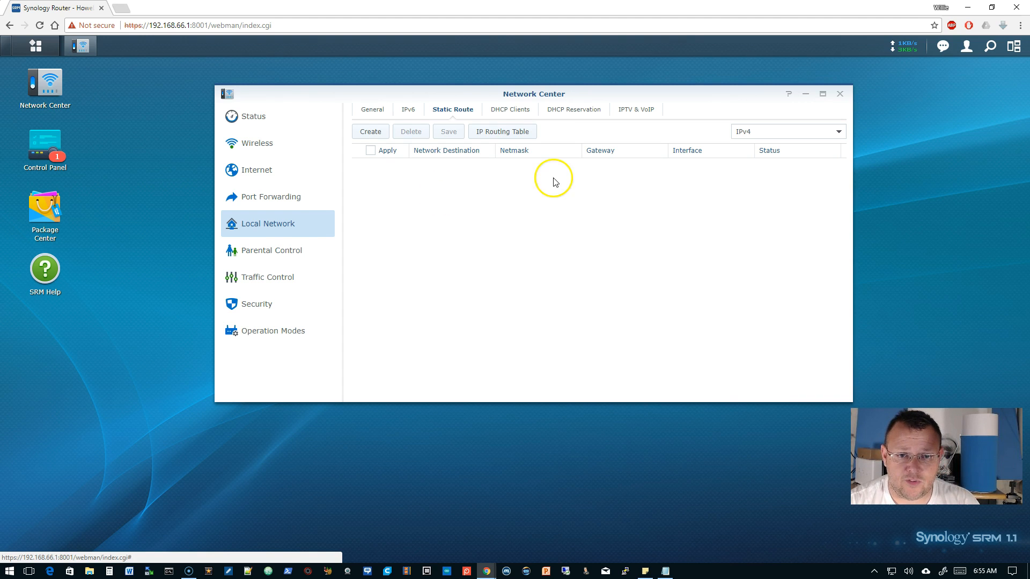
left_click(369, 131)
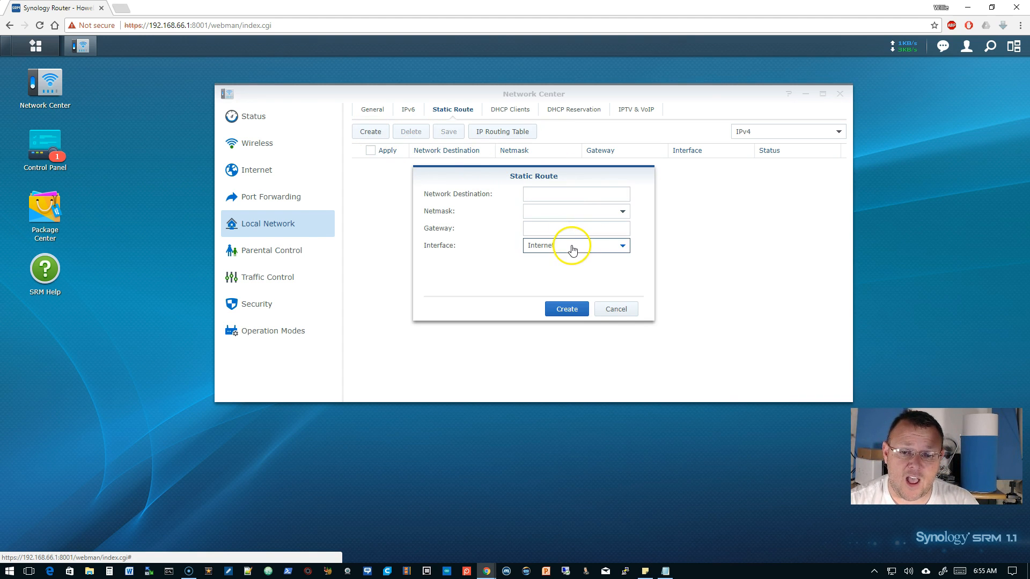
left_click(615, 309)
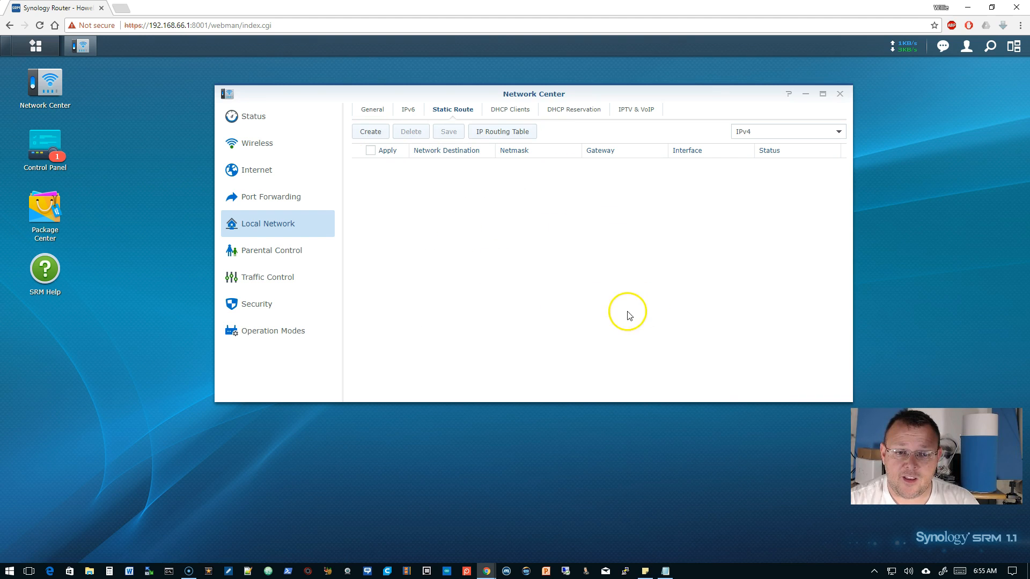
mouse_move(404, 275)
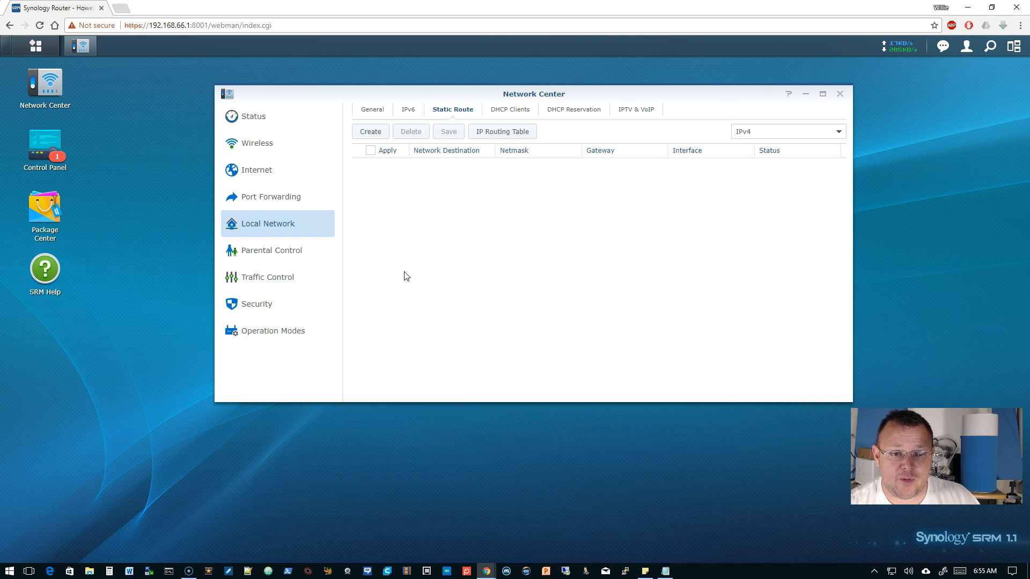
mouse_move(383, 261)
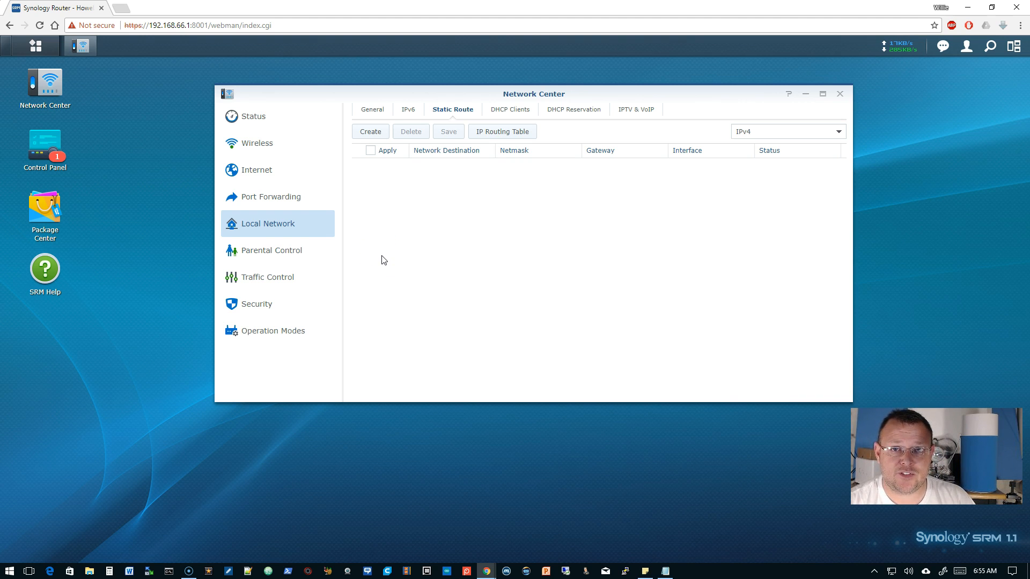
mouse_move(328, 220)
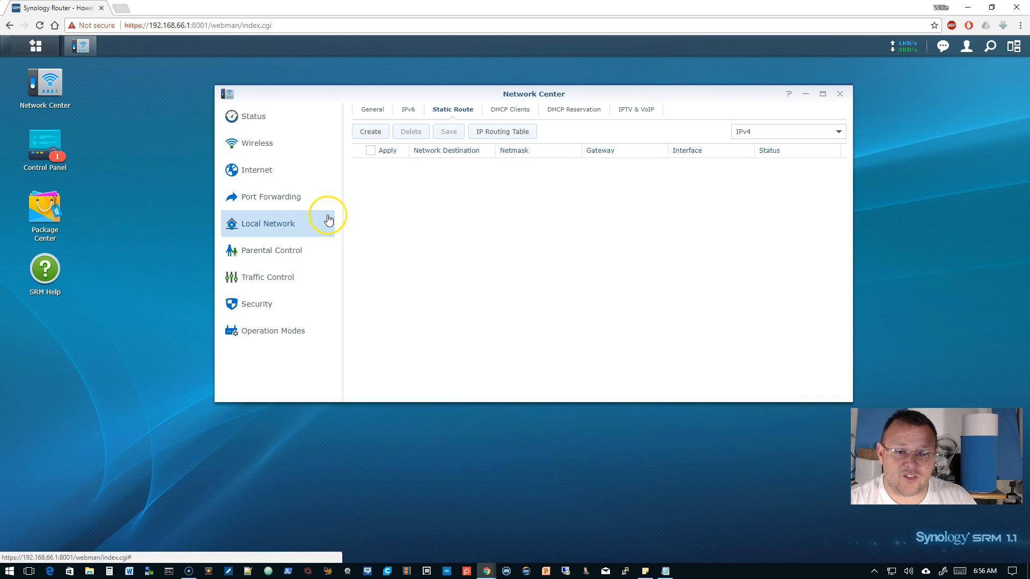
mouse_move(309, 220)
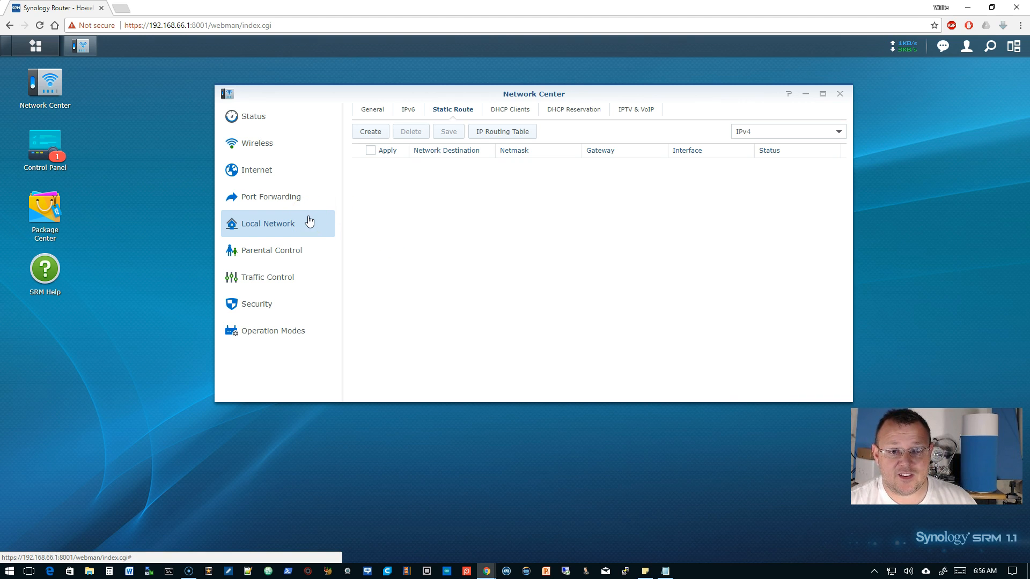